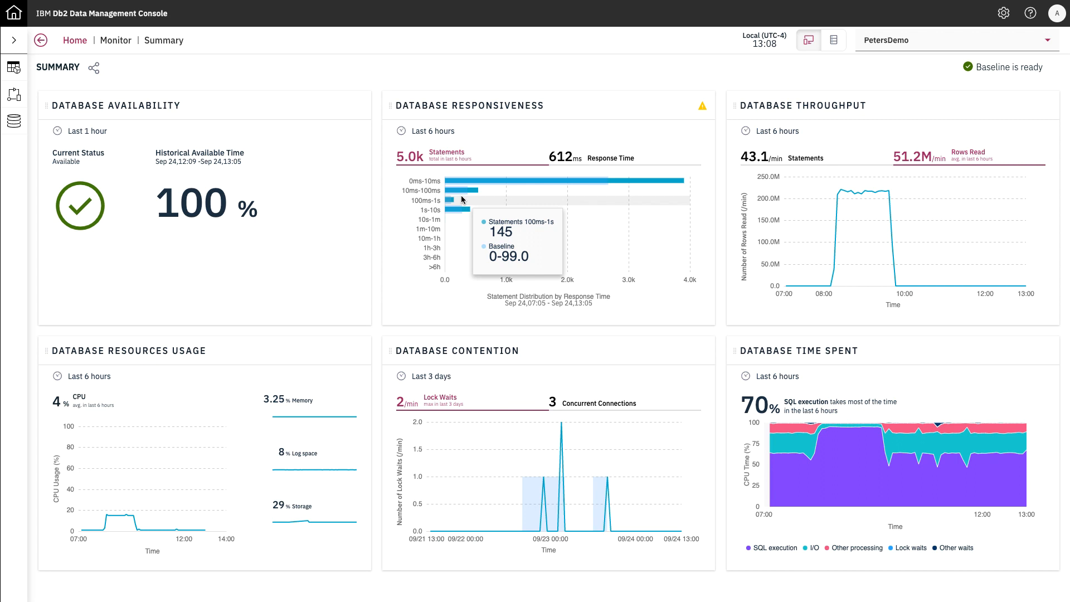
{"action": "mouse_move", "coordinate": [867, 177]}
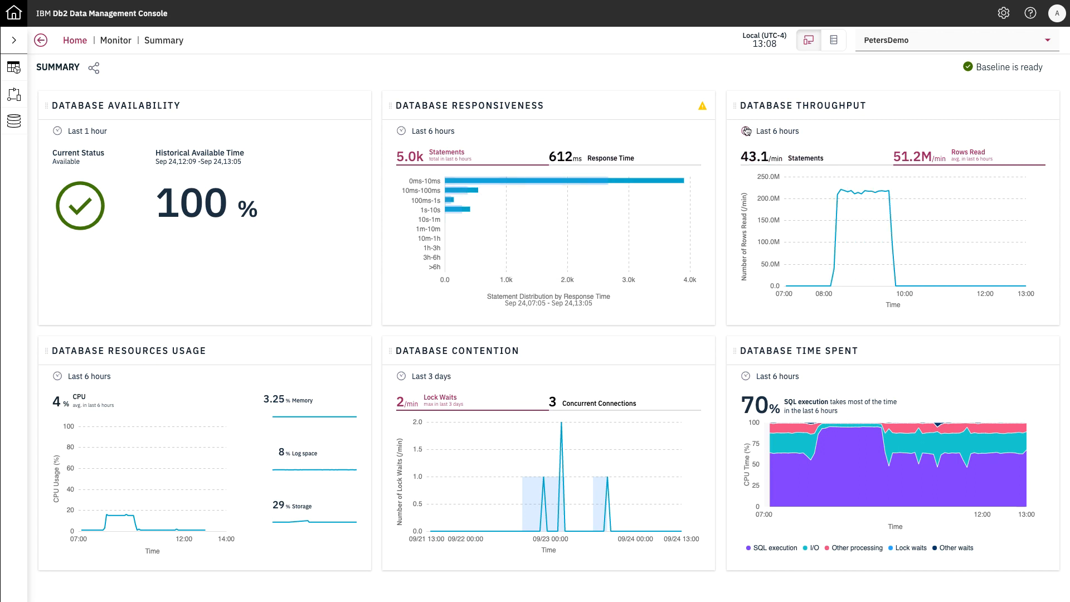
Step: Show the EMPLOYEE table's Dependencies diagram with its dependent tables and references
{"action": "left_click", "coordinate": [774, 131]}
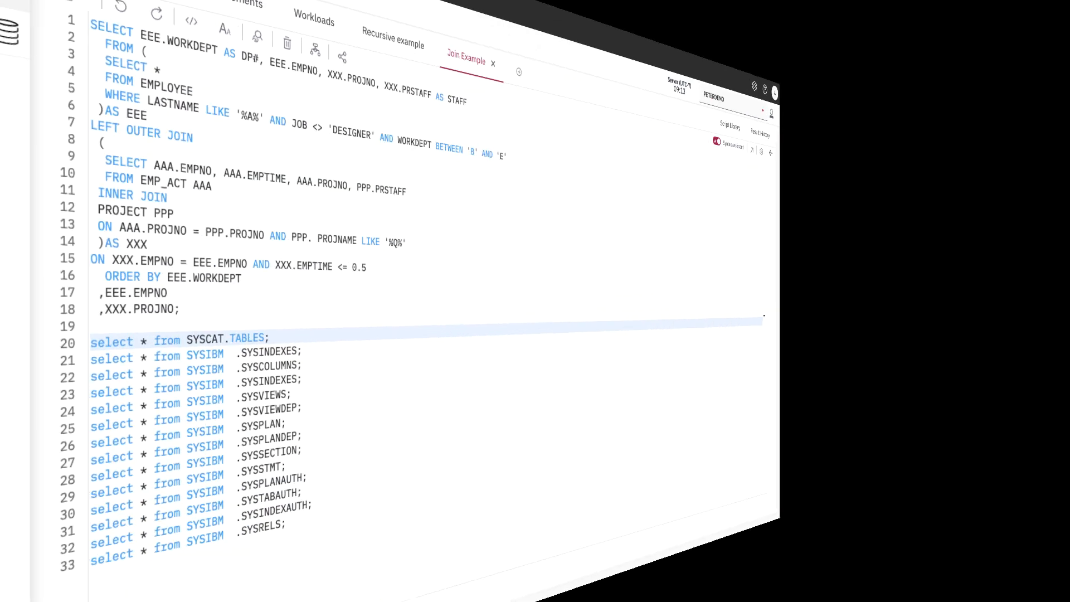
{"action": "left_click", "coordinate": [84, 576]}
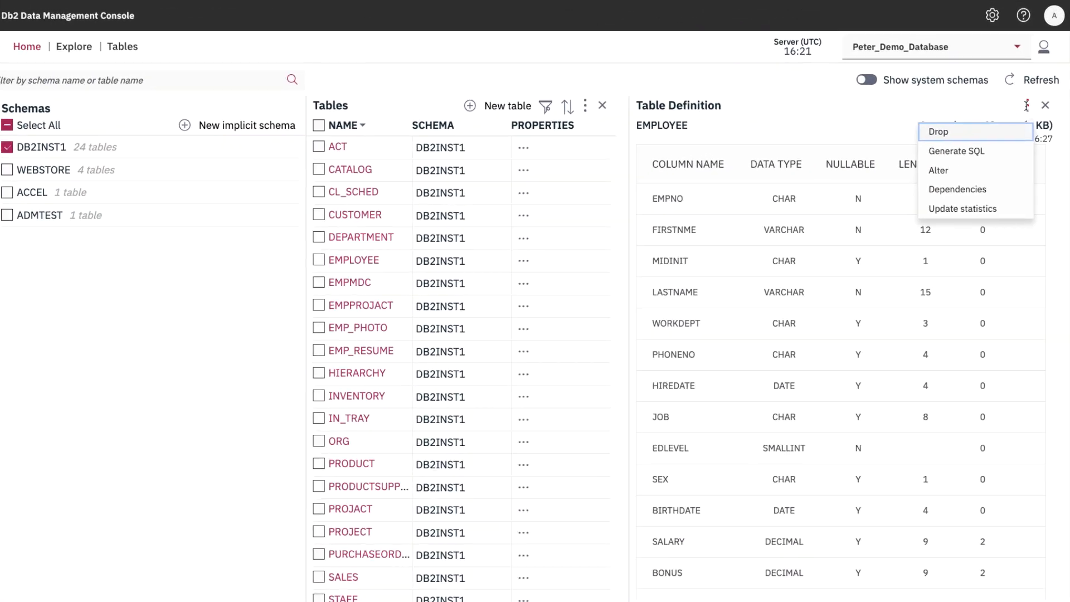
{"action": "left_click", "coordinate": [958, 189]}
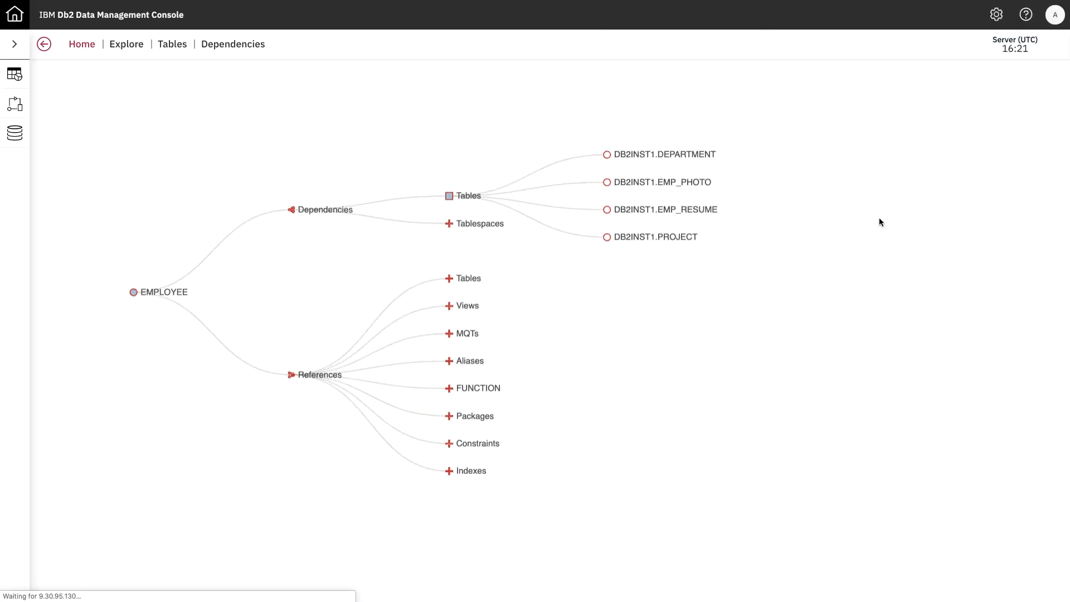
{"action": "left_click", "coordinate": [447, 305]}
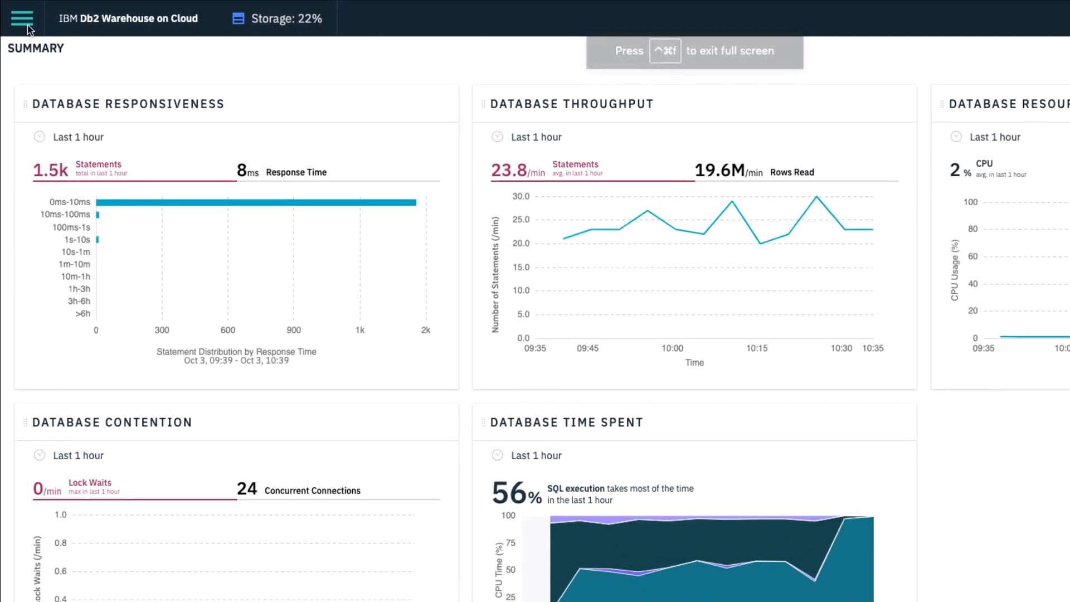
Step: Bring up the main navigation list and point to the Monitor section
{"action": "left_click", "coordinate": [22, 19]}
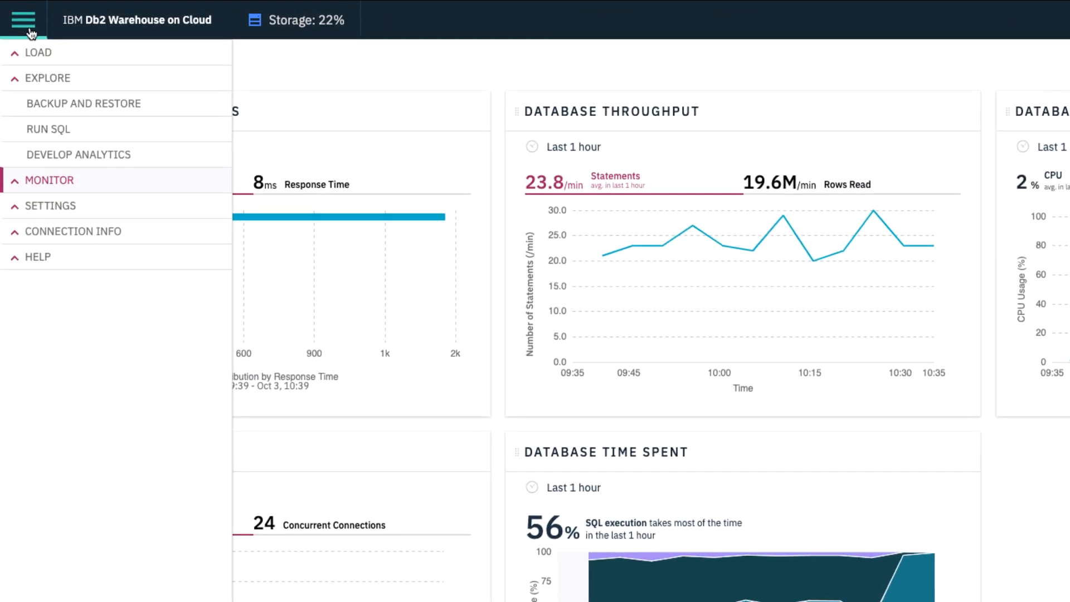
{"action": "mouse_move", "coordinate": [18, 180]}
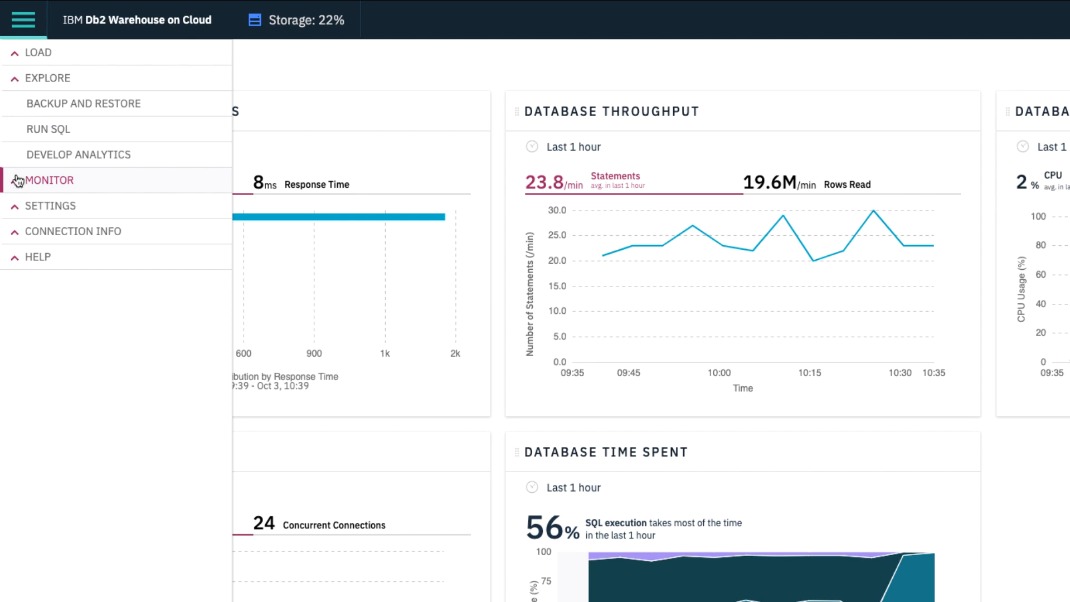
{"action": "left_click", "coordinate": [49, 180]}
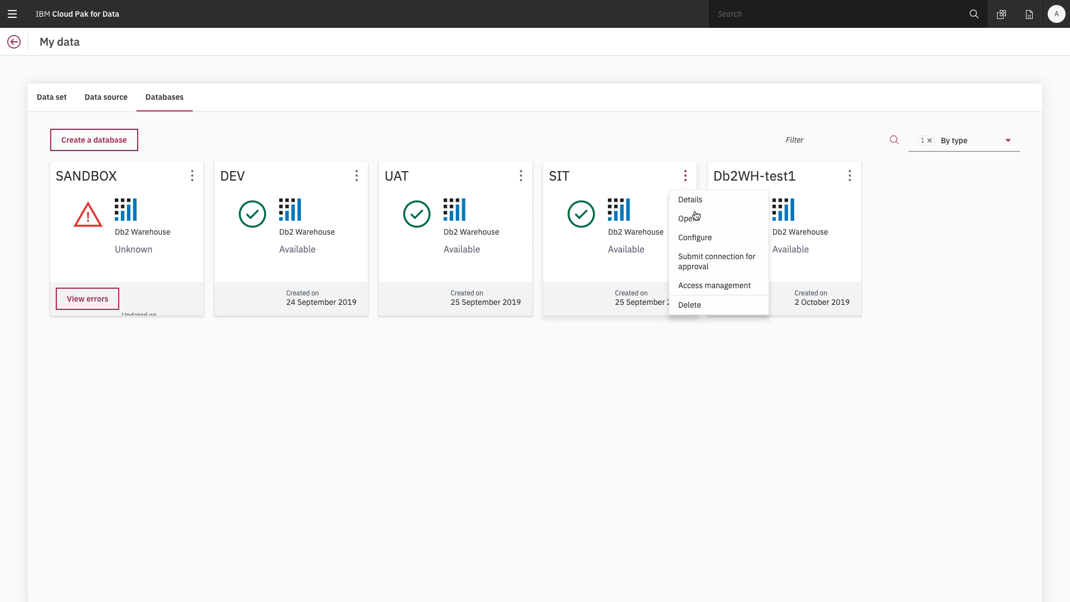
Step: Open the SIT database and show the IXSCAN node's description in the visual explain graph
{"action": "left_click", "coordinate": [688, 218]}
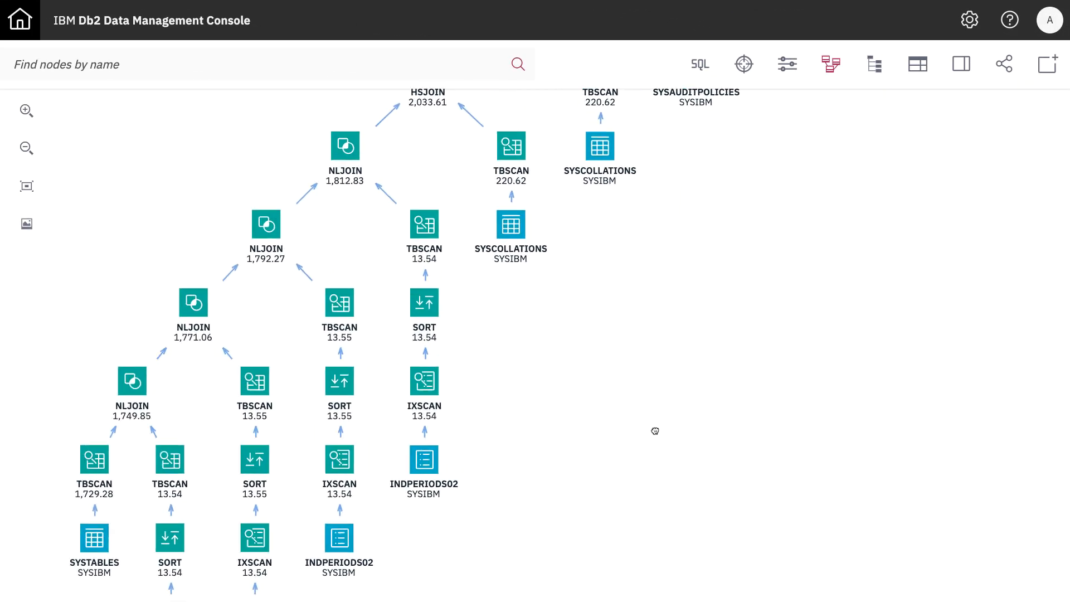
{"action": "left_click", "coordinate": [339, 458]}
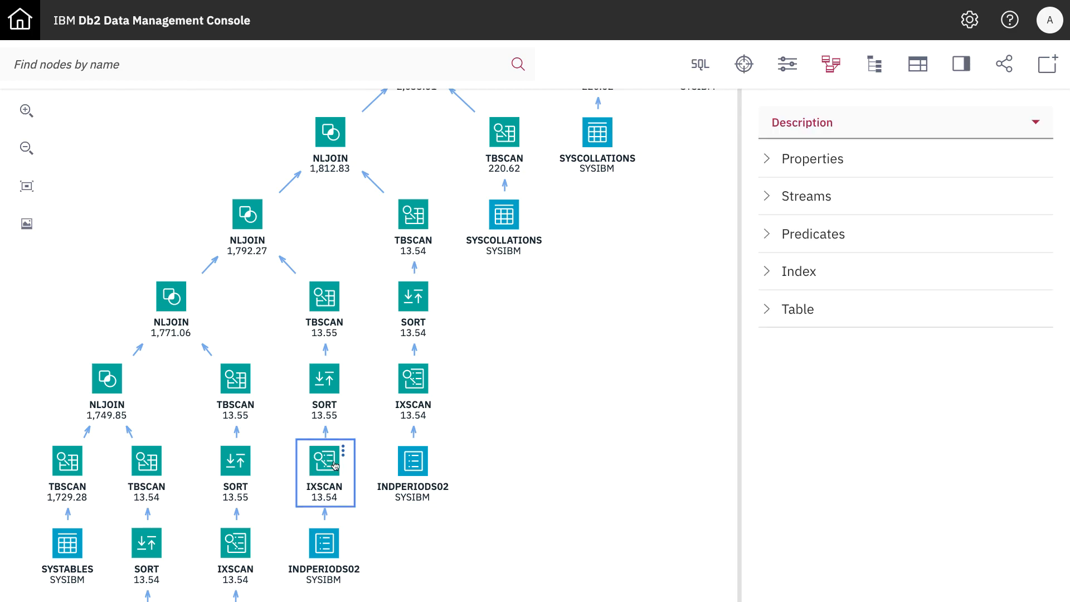
{"action": "left_click", "coordinate": [797, 270]}
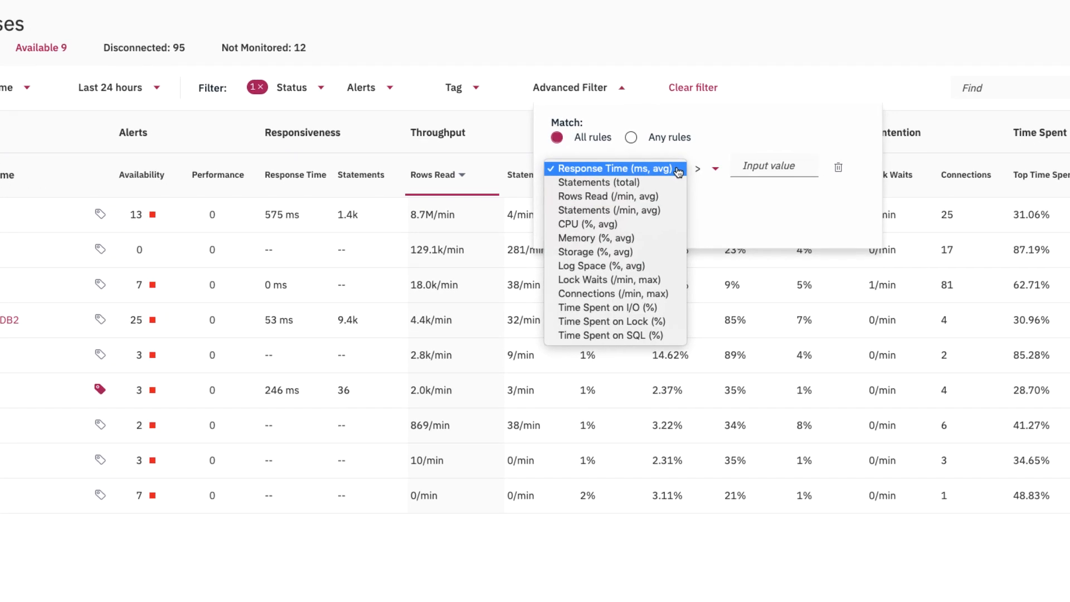
Step: Filter databases by Rows Read (/min, avg) of 10000, then view open alert Notifications
{"action": "left_click", "coordinate": [606, 196]}
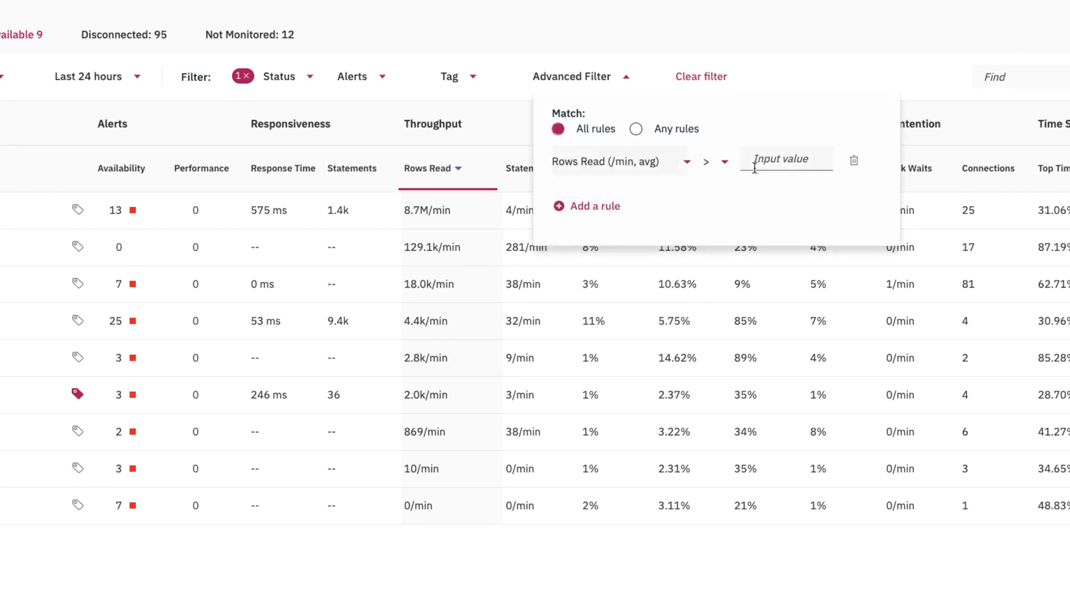
{"action": "type", "text": "10000"}
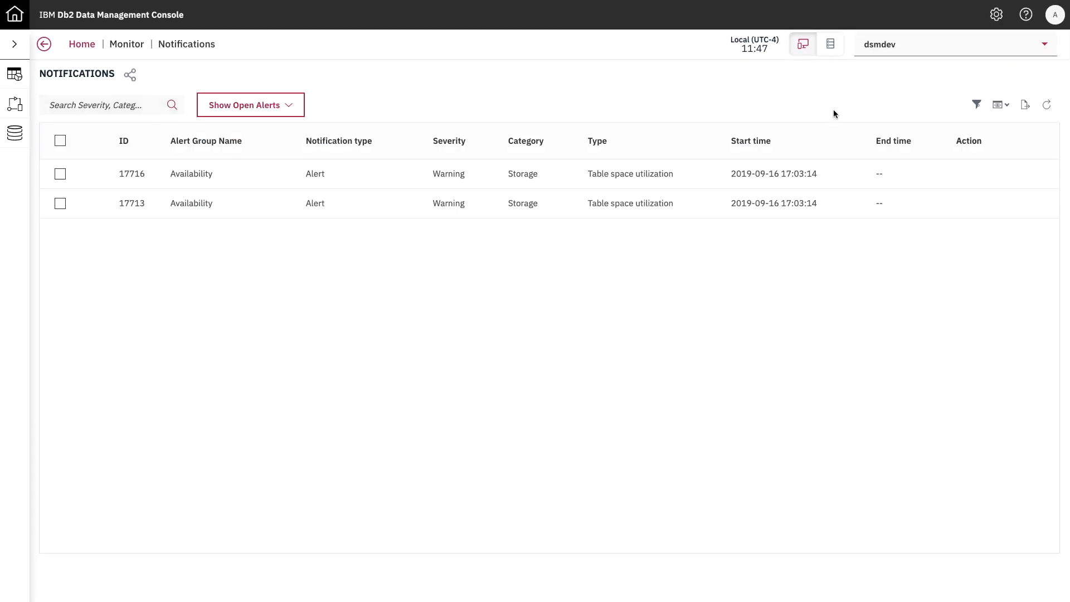
{"action": "left_click", "coordinate": [190, 174]}
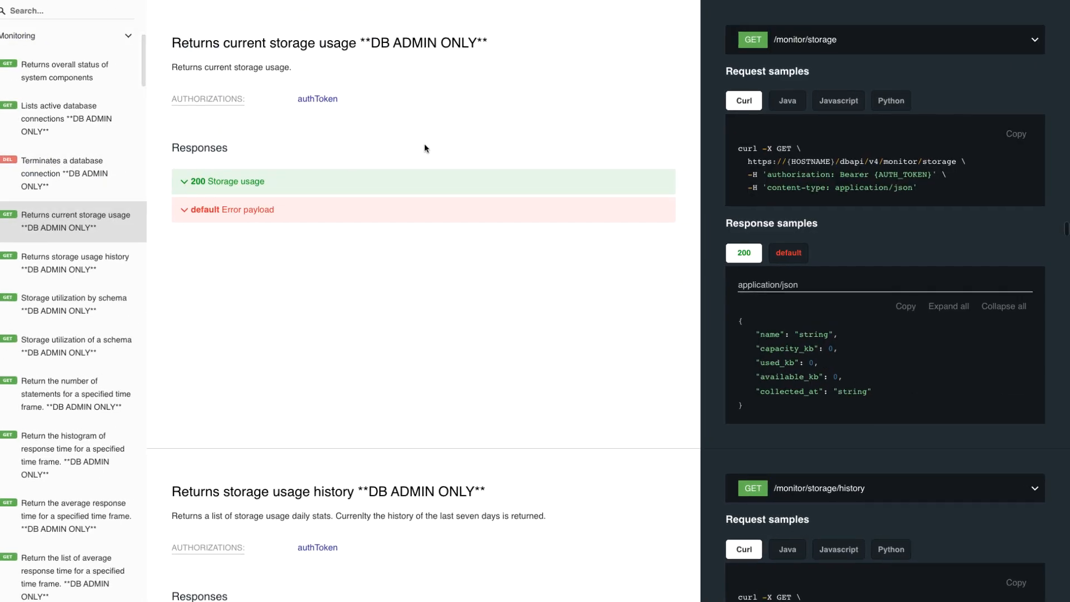
Step: Show the 'Returns current storage usage' endpoint reference and its samples
{"action": "left_click", "coordinate": [838, 101]}
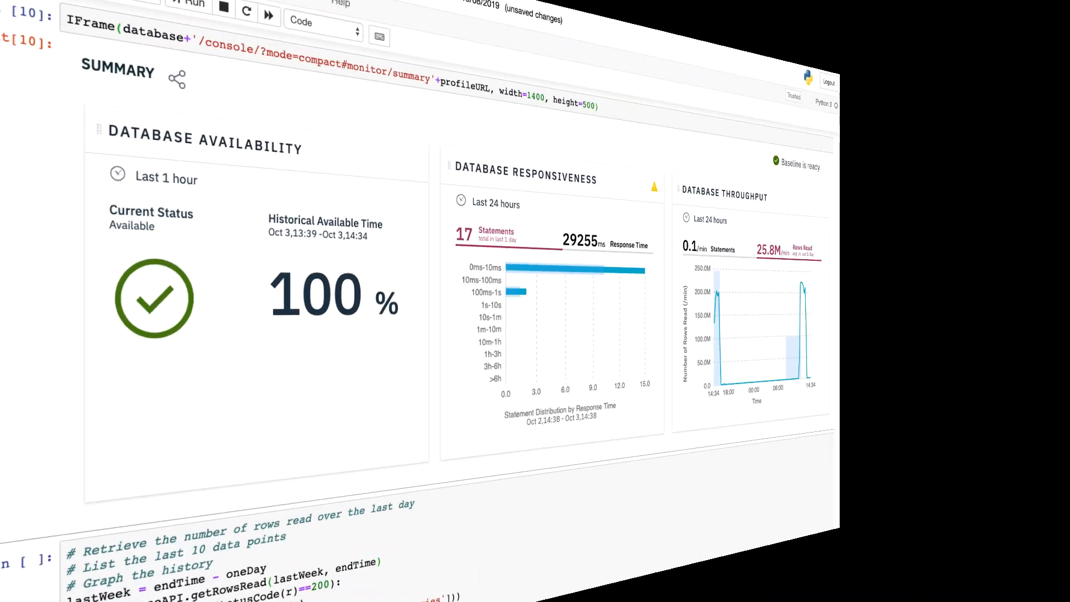
{"action": "scroll", "scroll_direction": "down", "scroll_amount": 3}
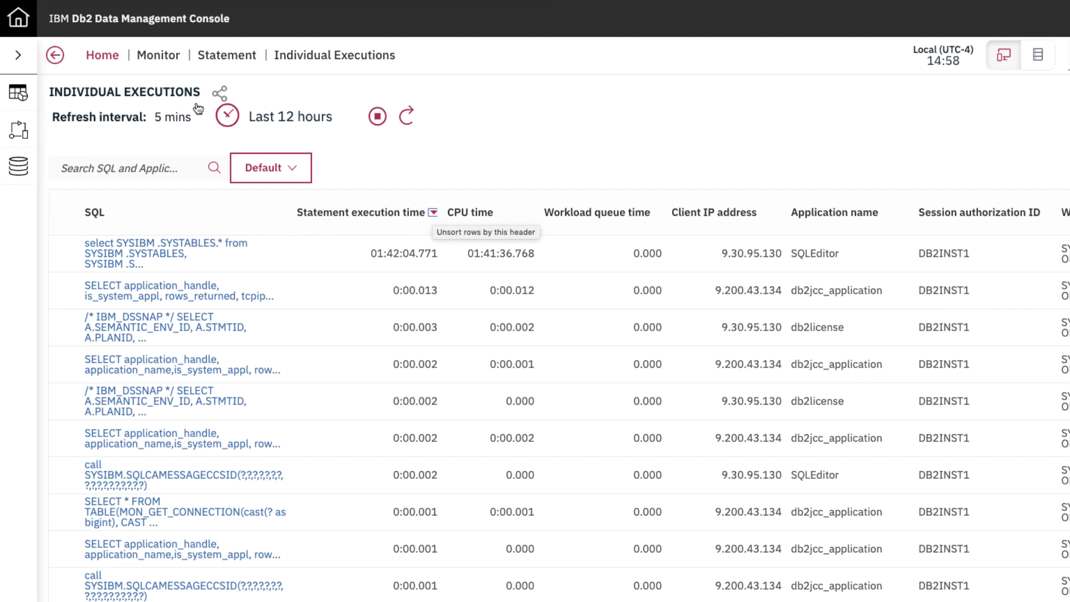
Step: Get a shareable link for Individual Executions, then Run all on the Long Running script
{"action": "left_click", "coordinate": [220, 92]}
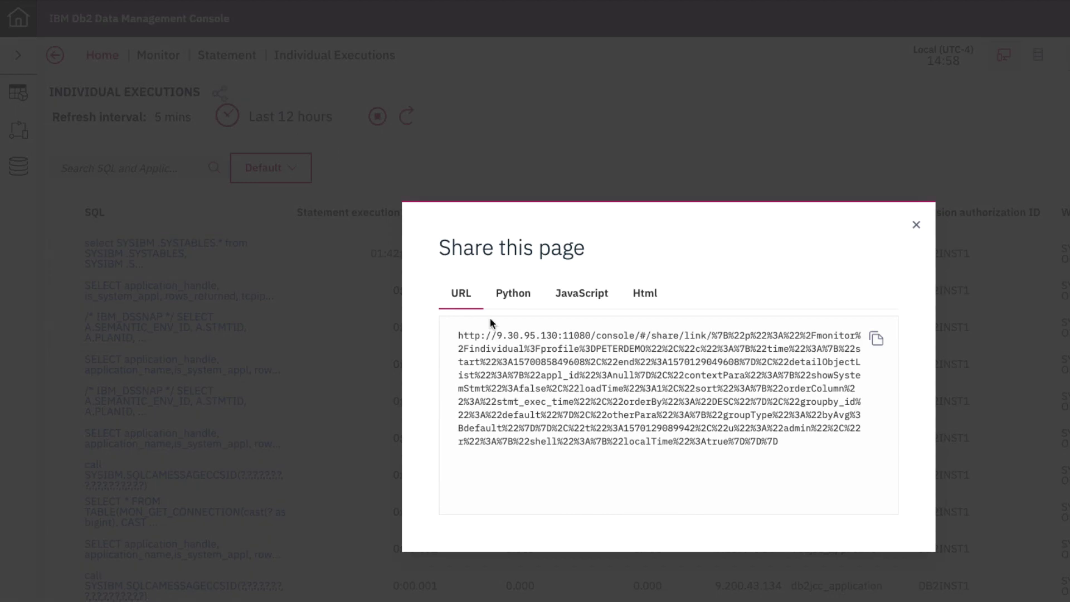
{"action": "left_click", "coordinate": [916, 224]}
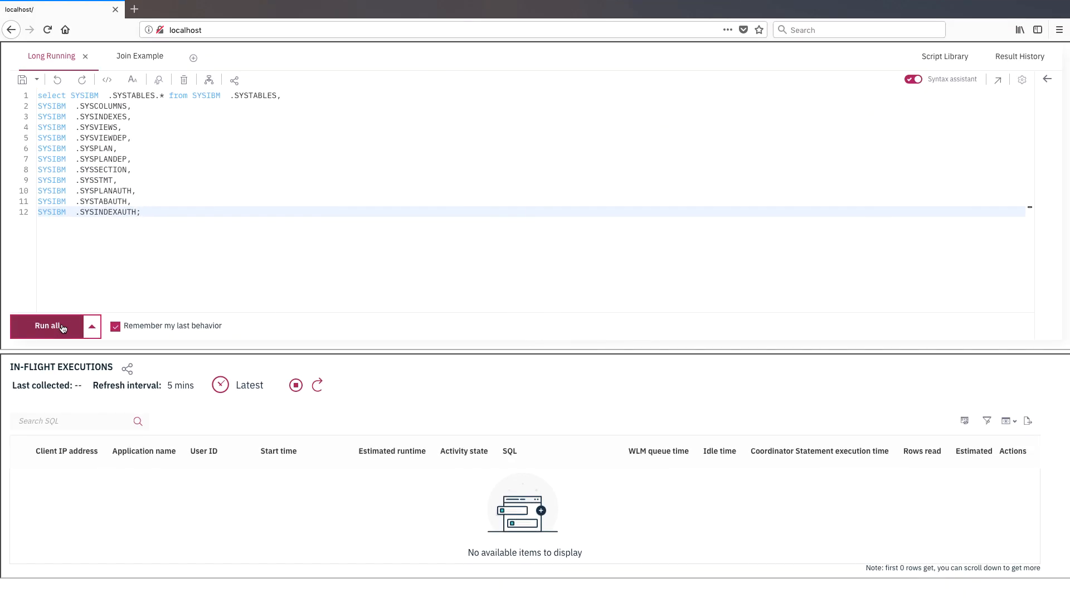
{"action": "left_click", "coordinate": [48, 326]}
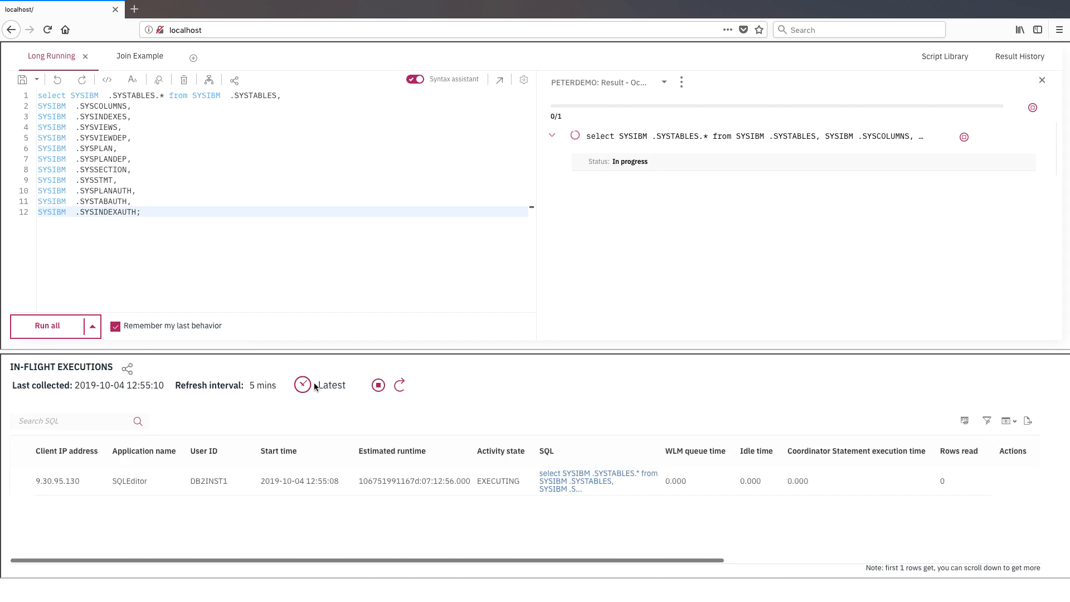